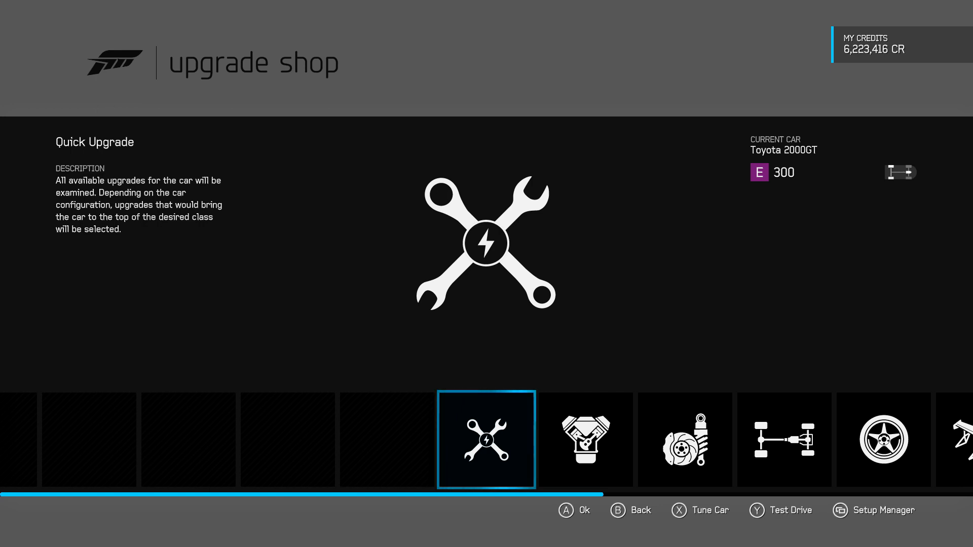
Browse the Aero and Appearance categories, including the rear bumper options, without buying
{"action": "scroll", "scroll_direction": "right", "scroll_amount": 3}
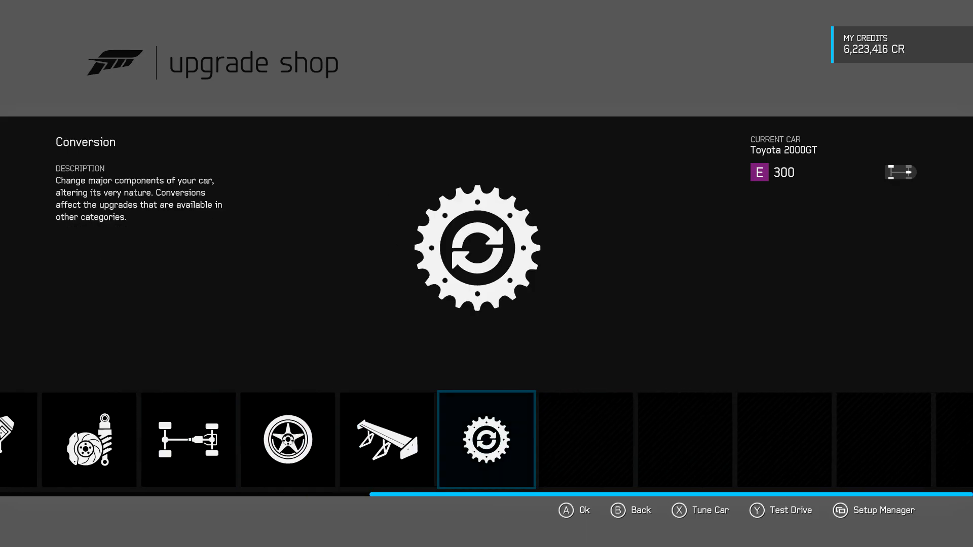
{"action": "left_click", "coordinate": [487, 439]}
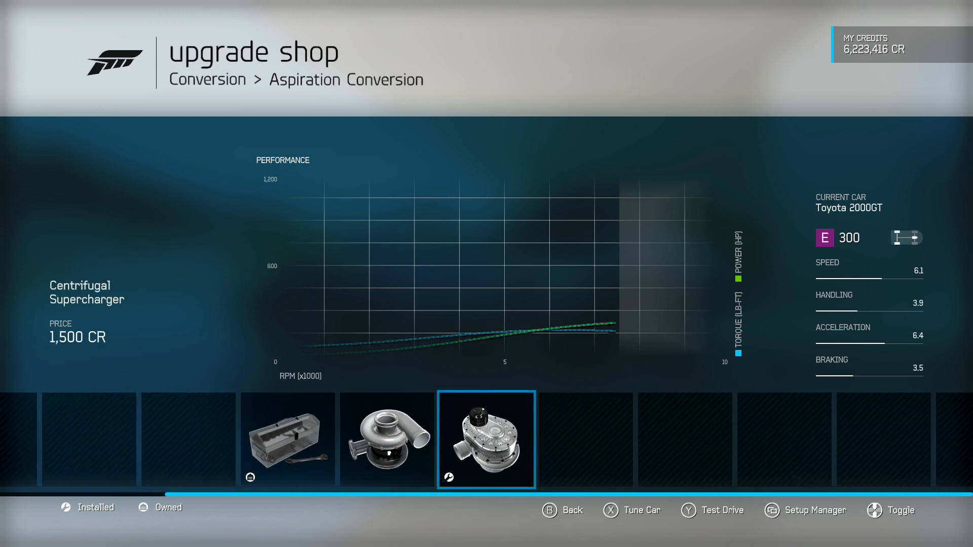
{"action": "left_click", "coordinate": [549, 509]}
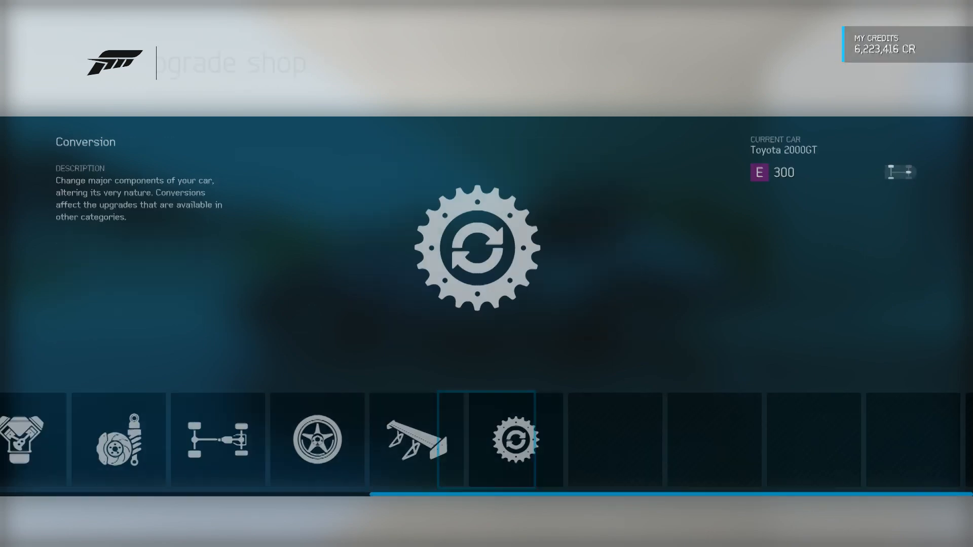
{"action": "left_click", "coordinate": [24, 439]}
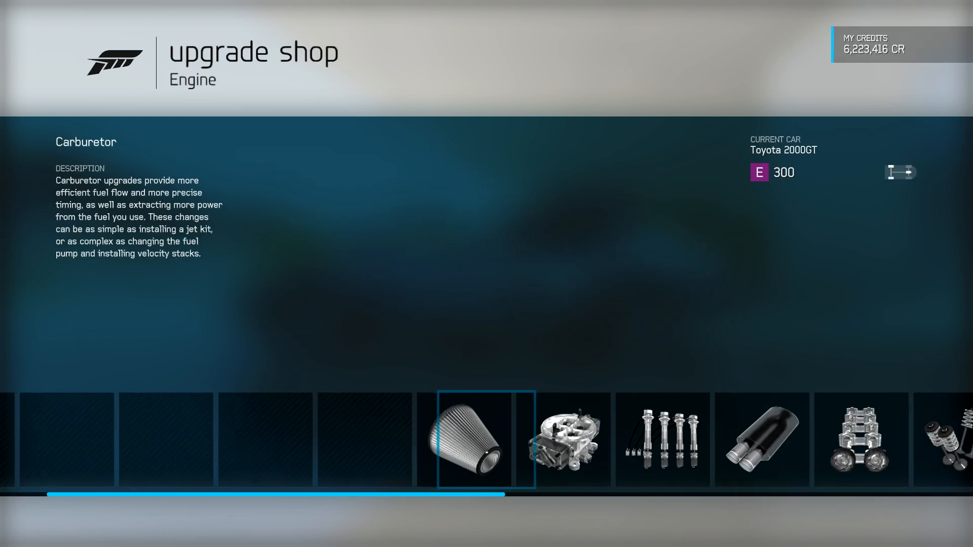
{"action": "left_click", "coordinate": [474, 439]}
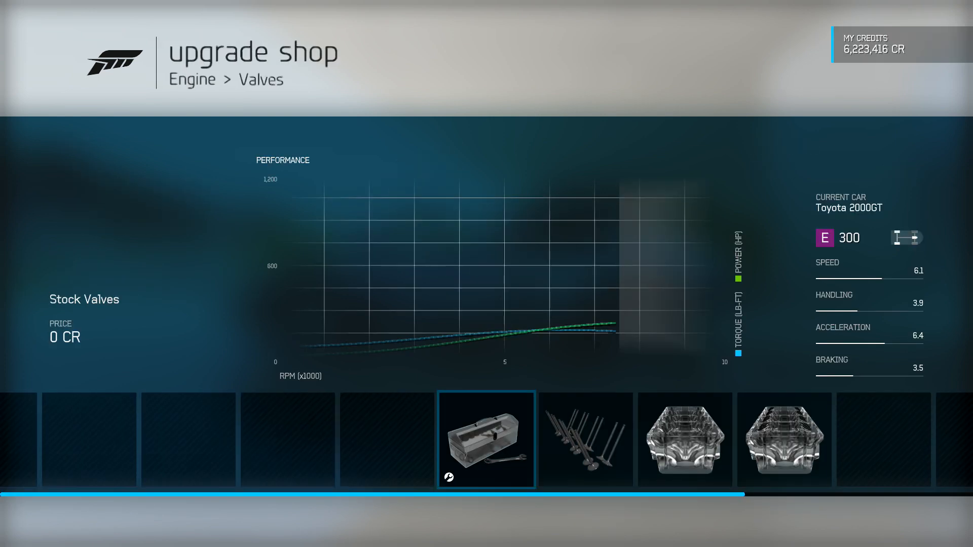
{"action": "scroll", "scroll_direction": "right", "scroll_amount": 3}
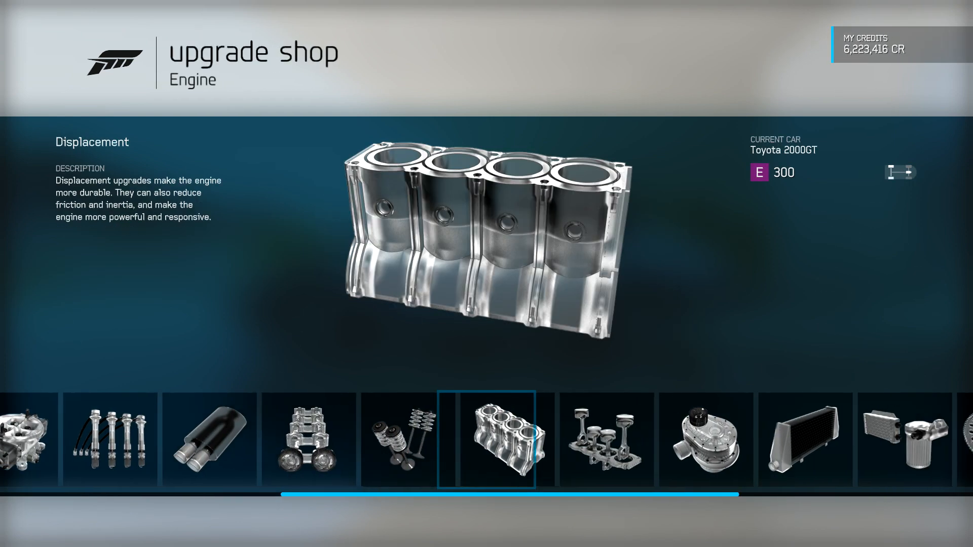
{"action": "left_click", "coordinate": [496, 439]}
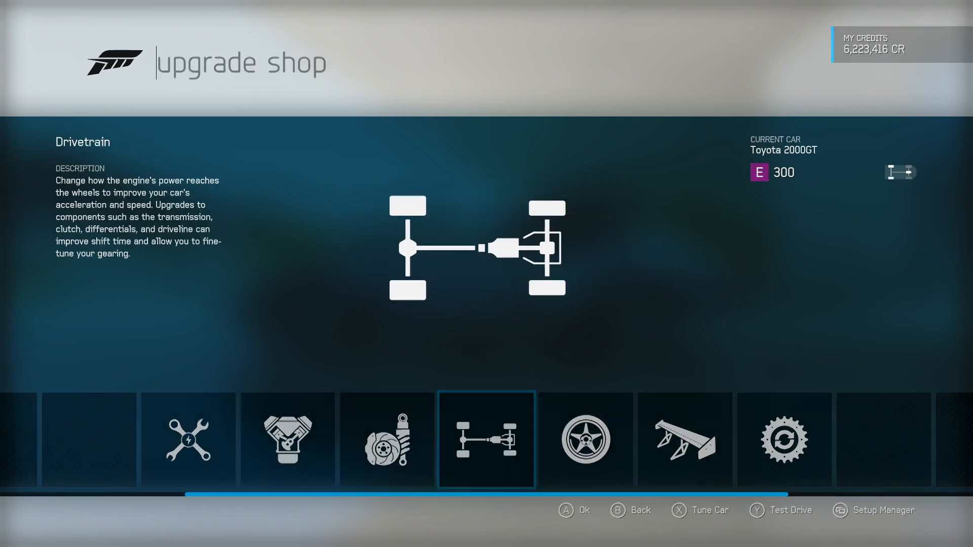
Leave the upgrade shop and start Tune Car on the tire pressure page
{"action": "left_click", "coordinate": [486, 440]}
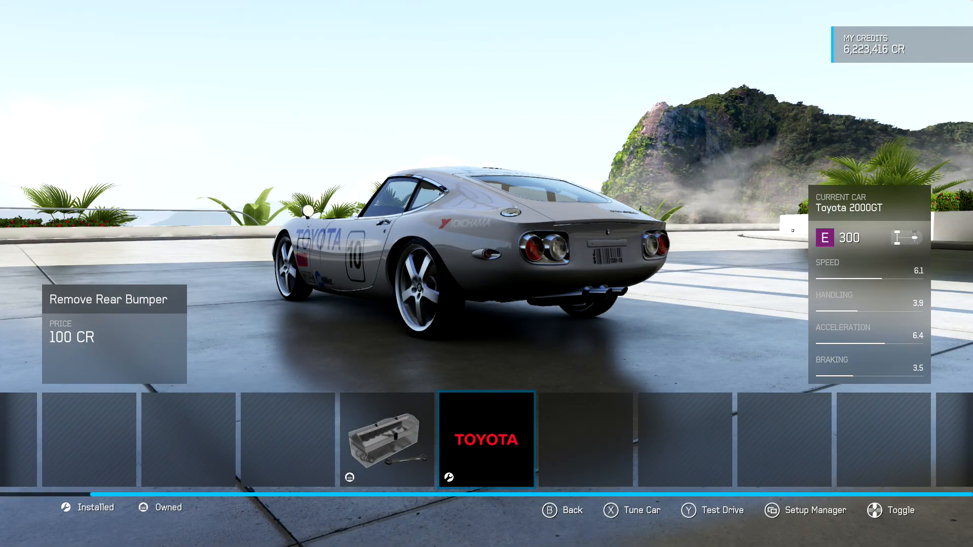
{"action": "left_click", "coordinate": [485, 440]}
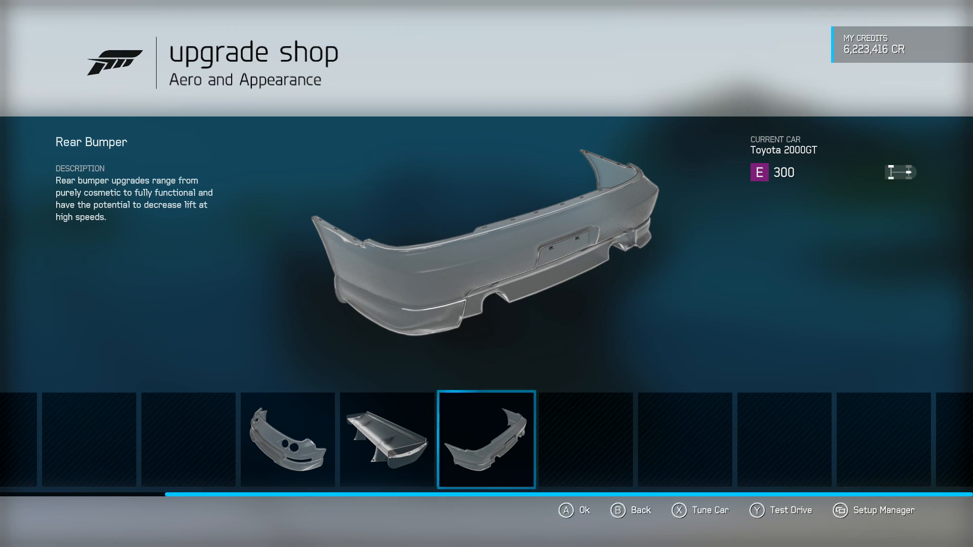
{"action": "left_click", "coordinate": [701, 510]}
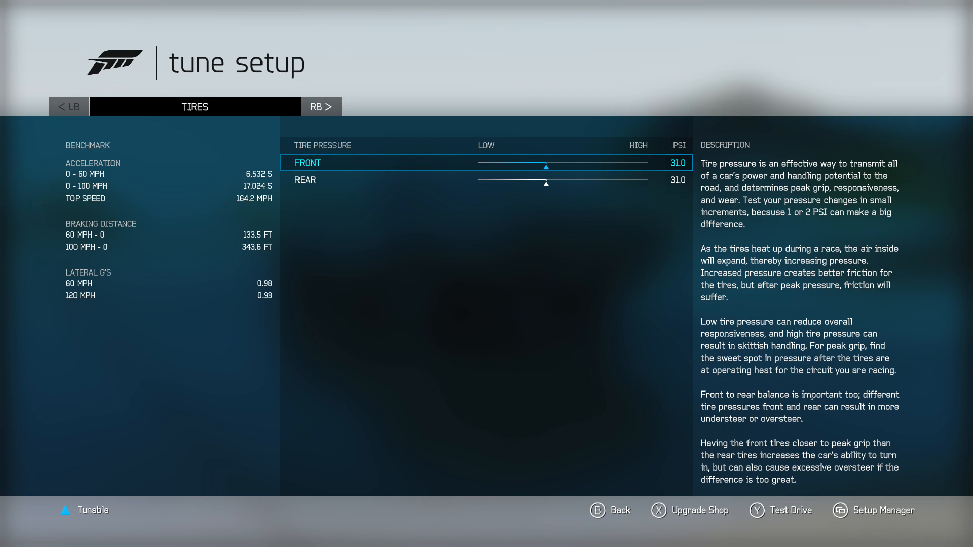
Review the Alignment, Anti-Roll Bars and Springs tuning pages without changing values
{"action": "left_click", "coordinate": [321, 107]}
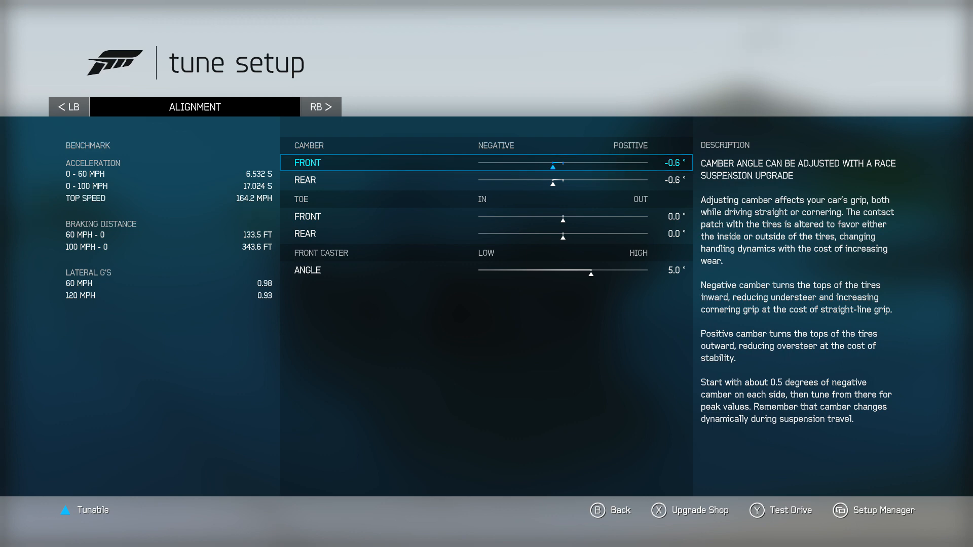
{"action": "left_click", "coordinate": [321, 106]}
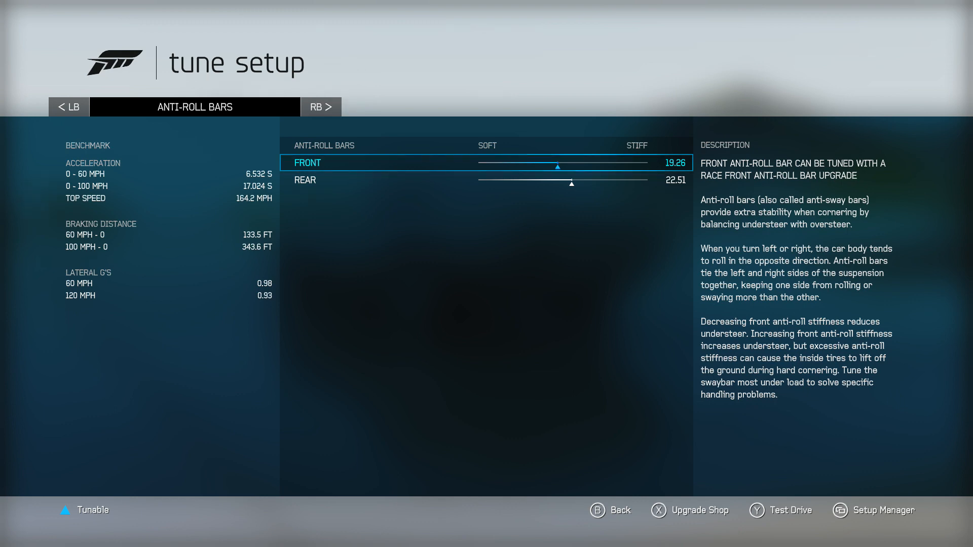
{"action": "left_click", "coordinate": [320, 106]}
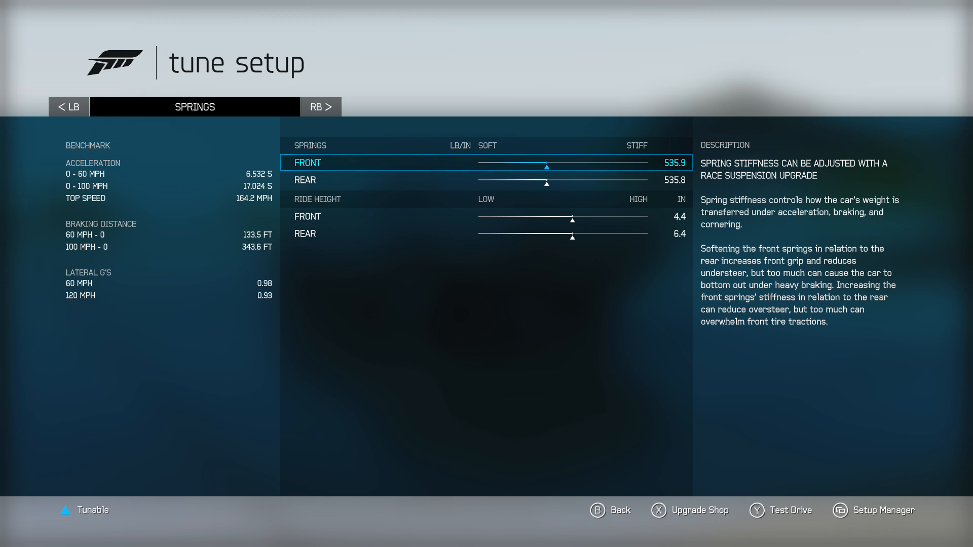
{"action": "key", "text": "down"}
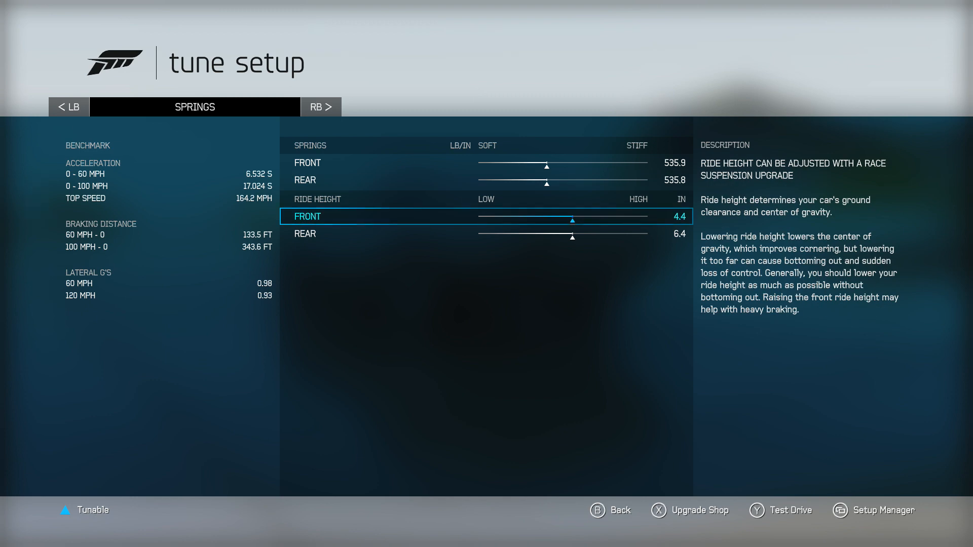
Review the Damping and Aero pages and land on Brake balance and pressure
{"action": "left_click", "coordinate": [321, 106]}
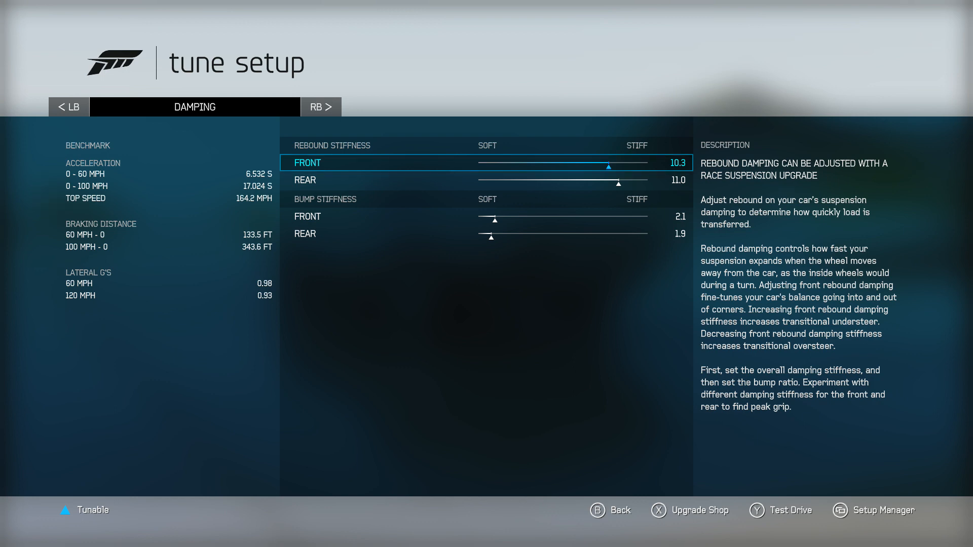
{"action": "left_click", "coordinate": [322, 107]}
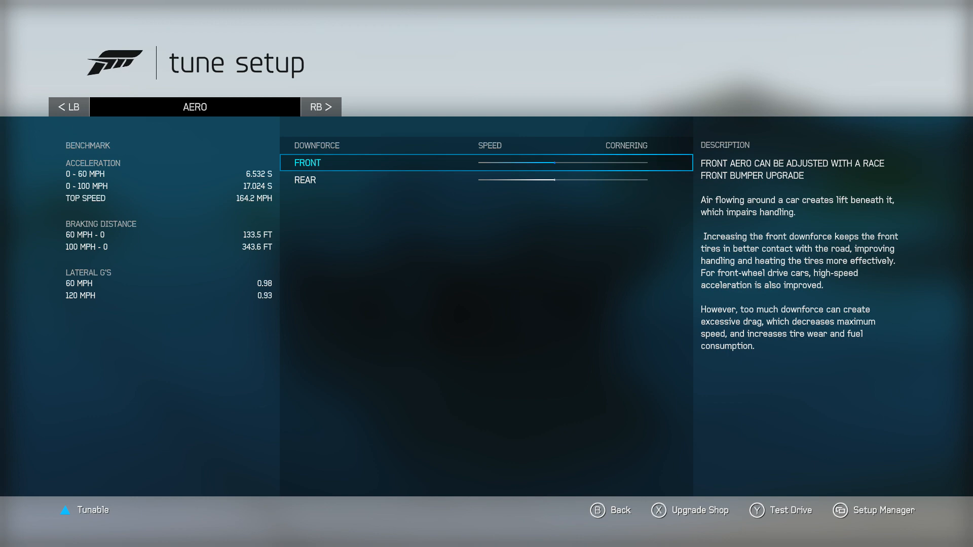
{"action": "left_click", "coordinate": [321, 107]}
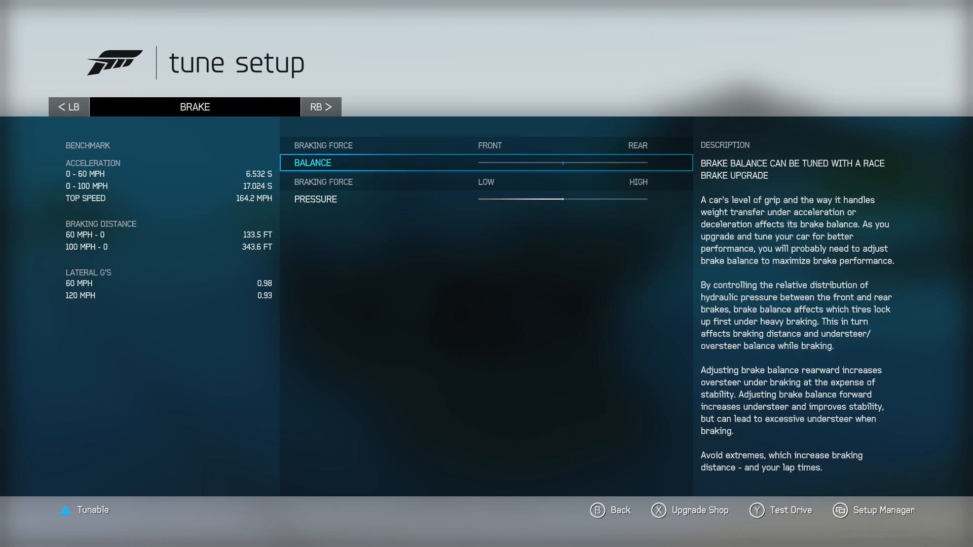